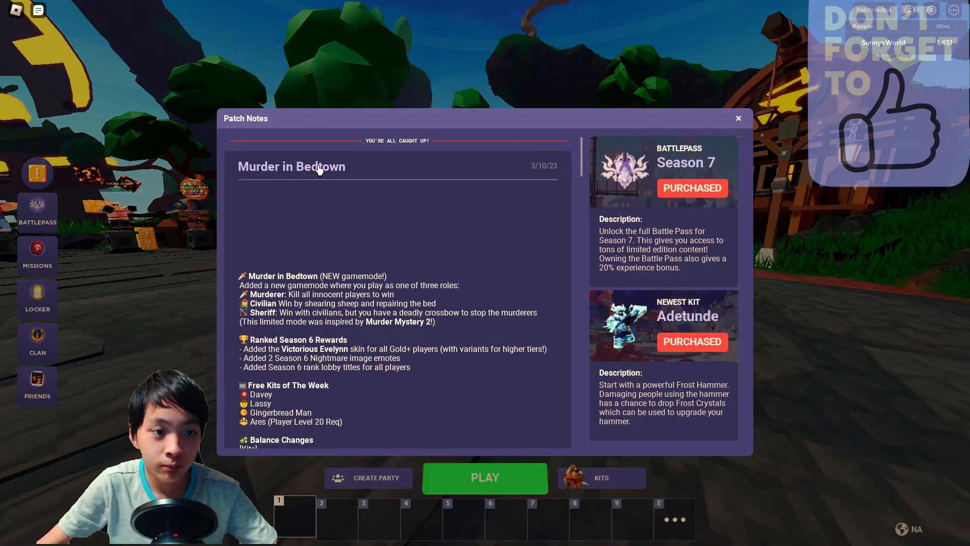
mouse_move(538, 176)
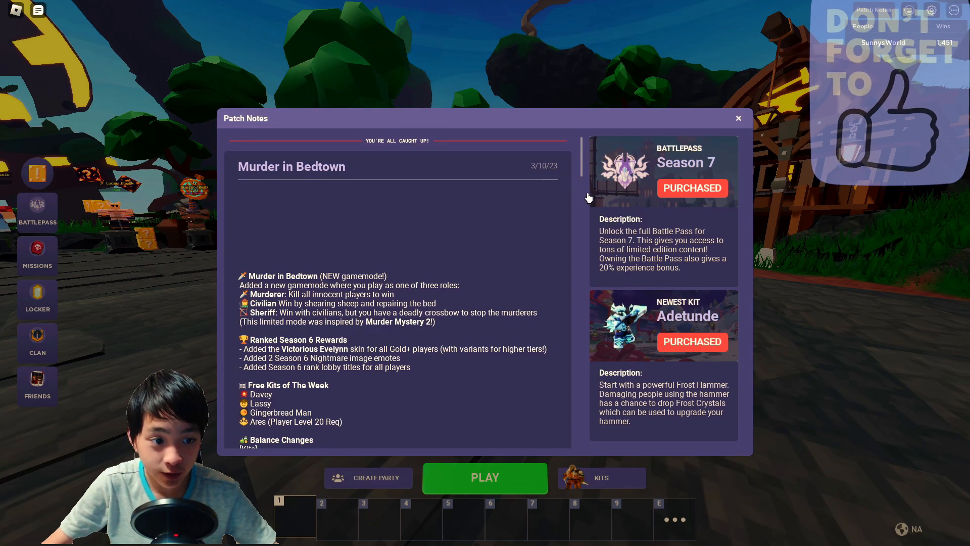
mouse_move(399, 281)
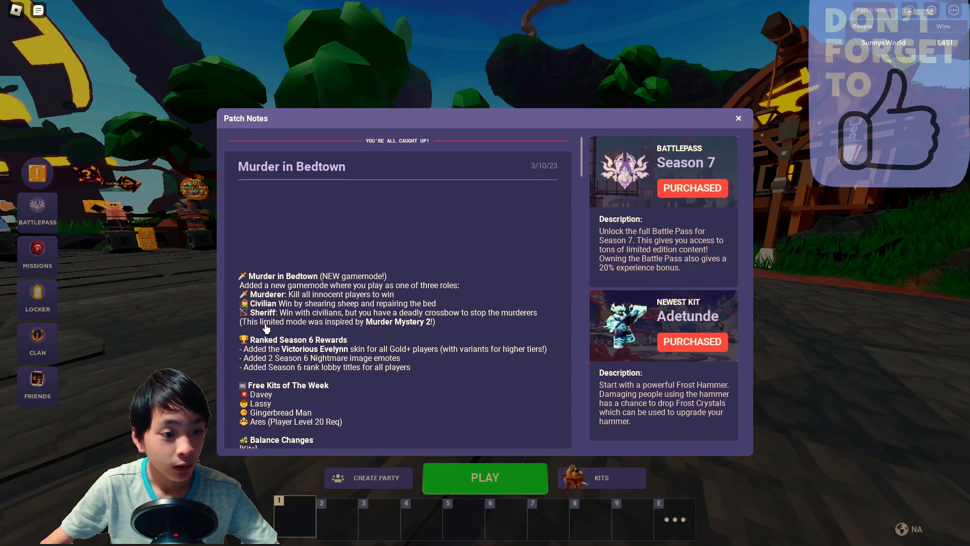
mouse_move(370, 328)
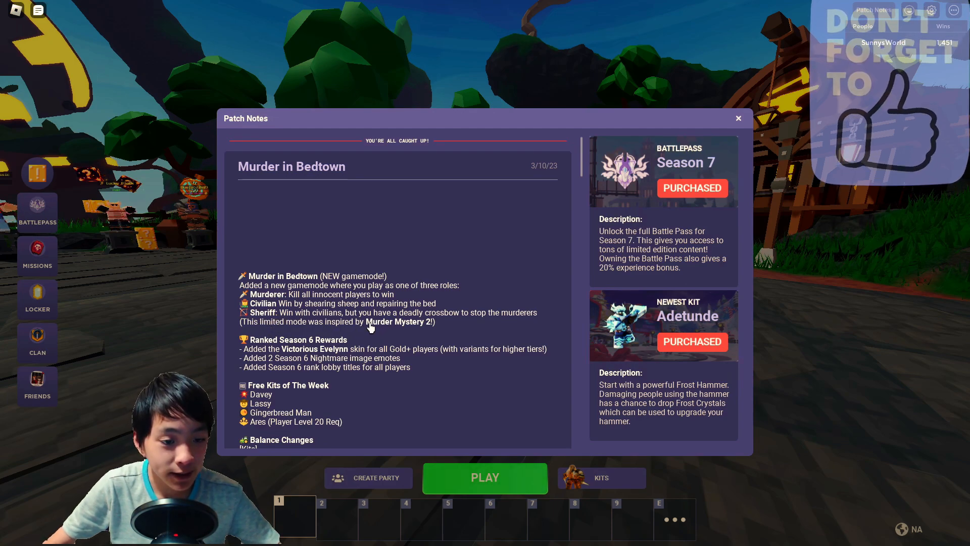
mouse_move(412, 328)
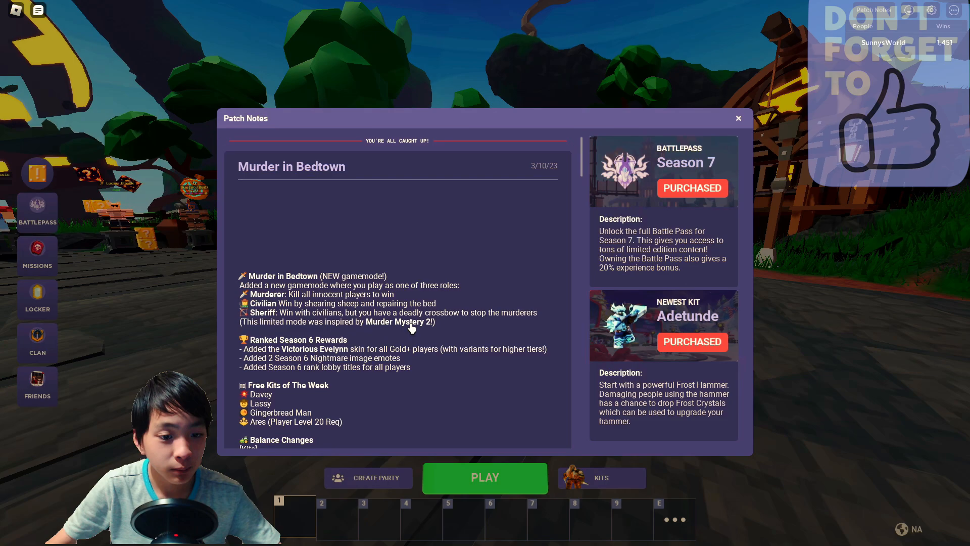
- Bring up the Choose Gamemode list from the lobby to pick the new Murder mode
left_click(485, 477)
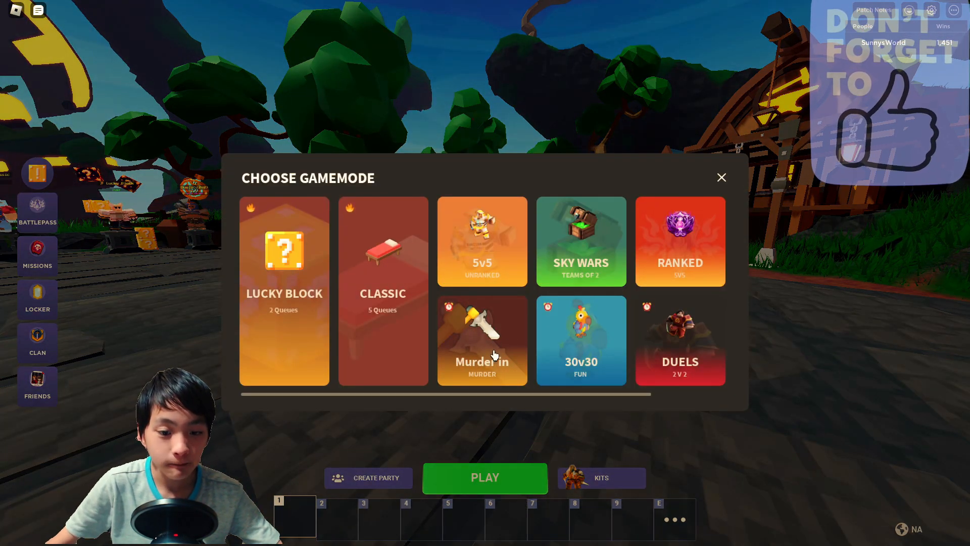
mouse_move(518, 369)
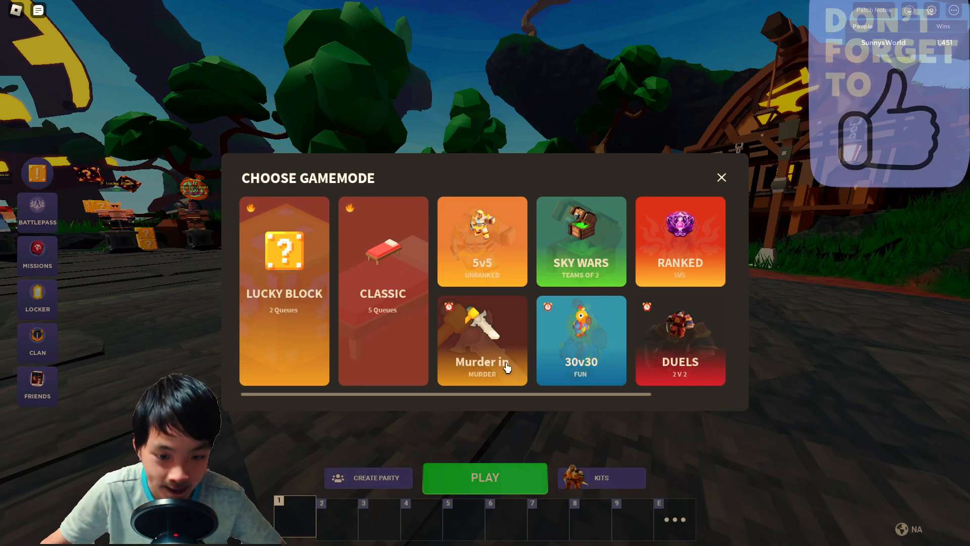
mouse_move(514, 365)
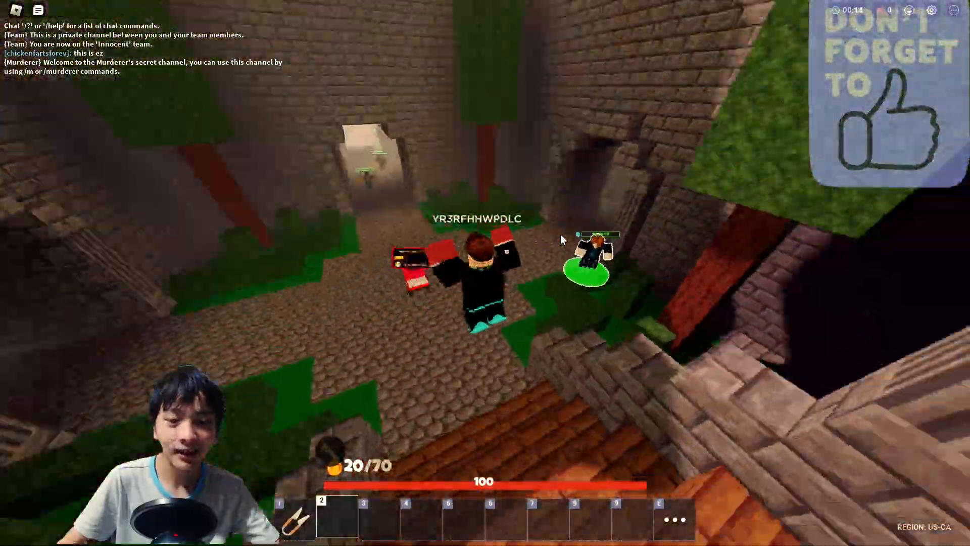
mouse_move(557, 248)
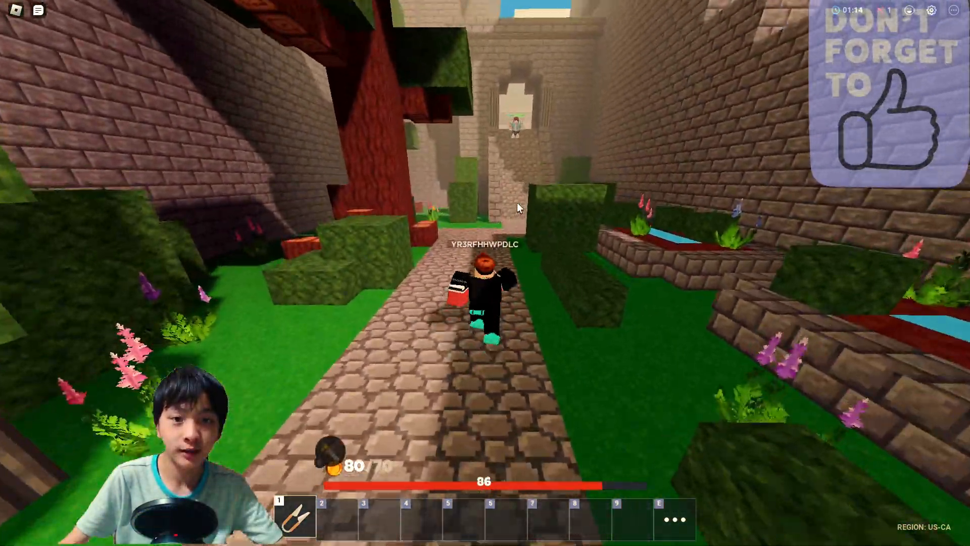
mouse_move(518, 207)
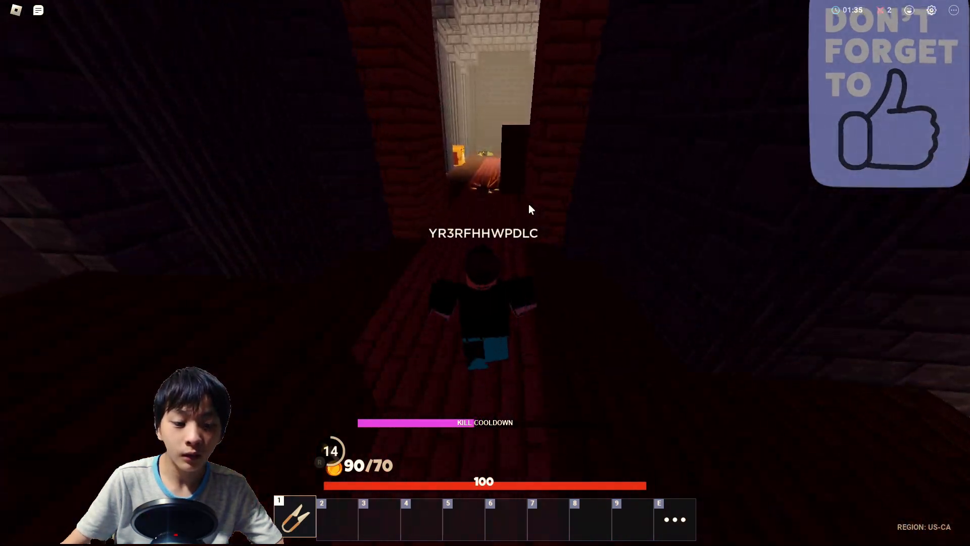
mouse_move(529, 210)
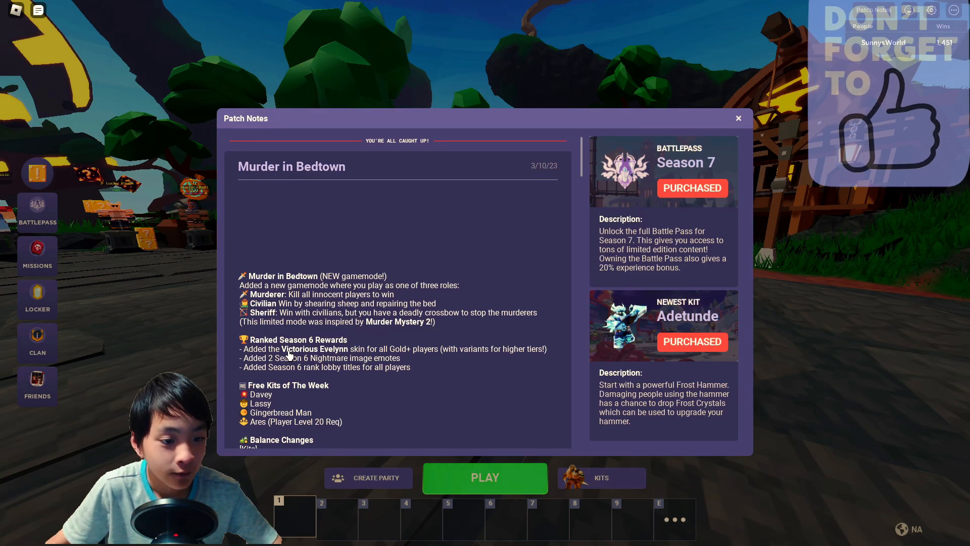
mouse_move(384, 352)
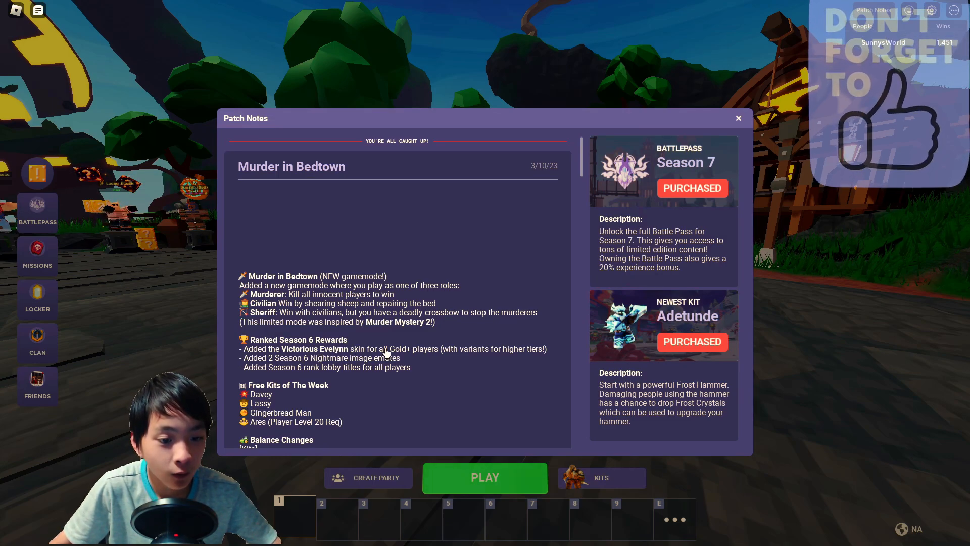
mouse_move(443, 355)
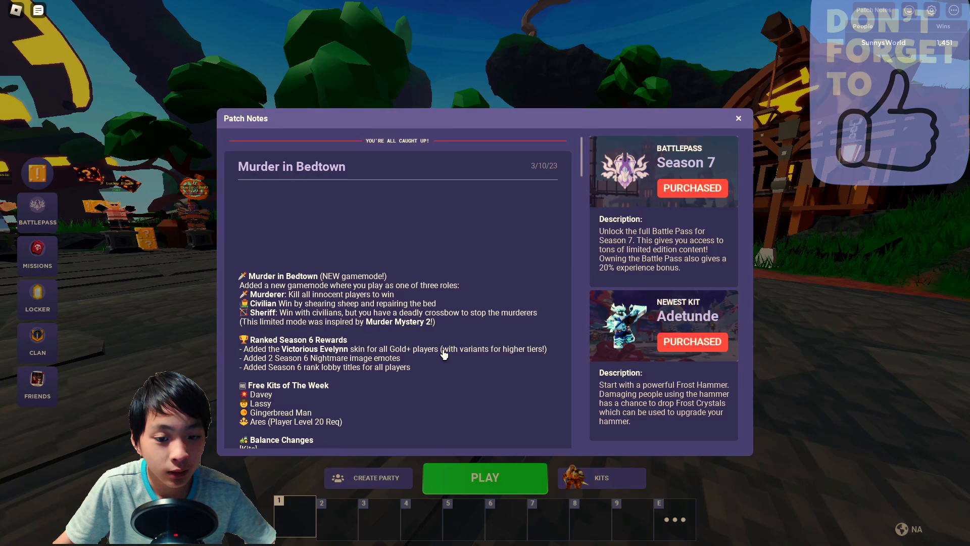
mouse_move(511, 357)
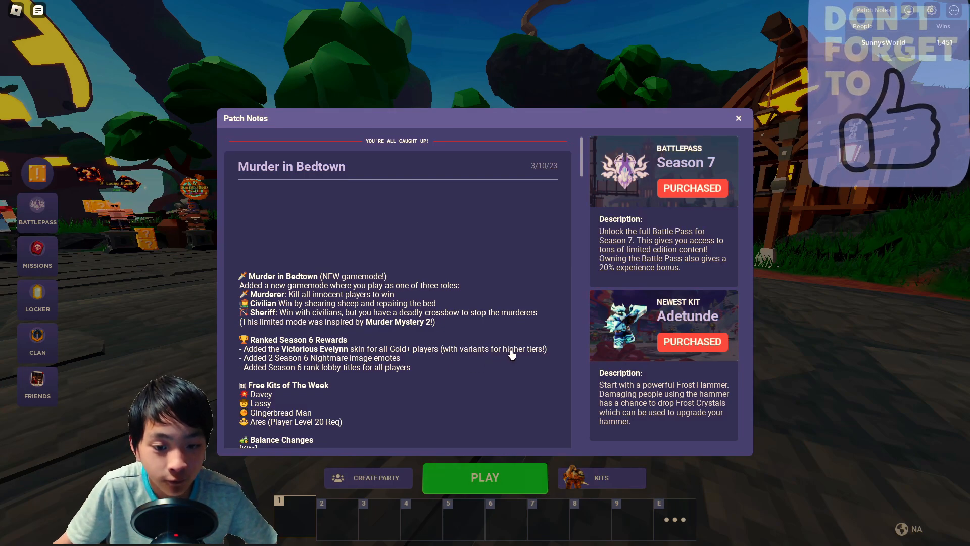
- Dismiss the patch notes, view Victorious Evelynn in the Kit Shop, then return to a clear lobby
left_click(738, 118)
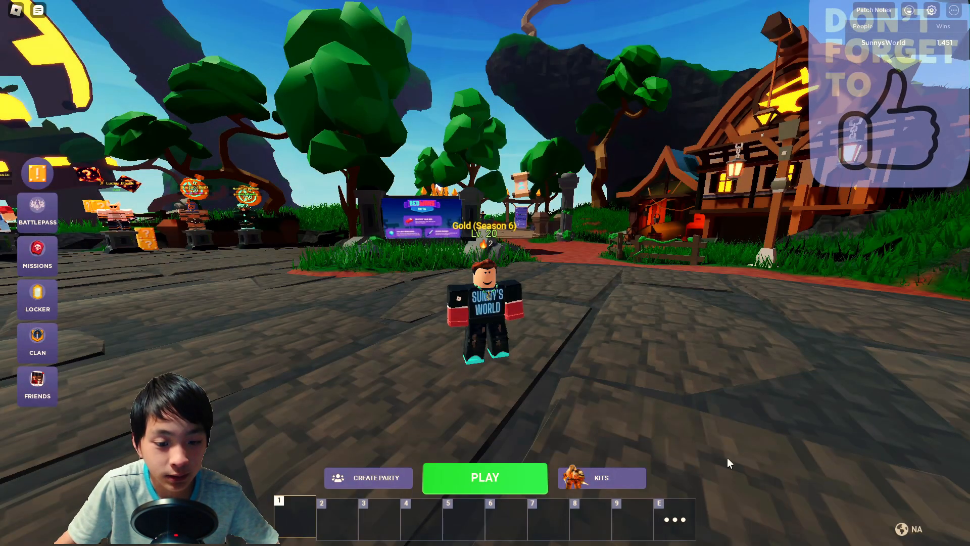
left_click(600, 477)
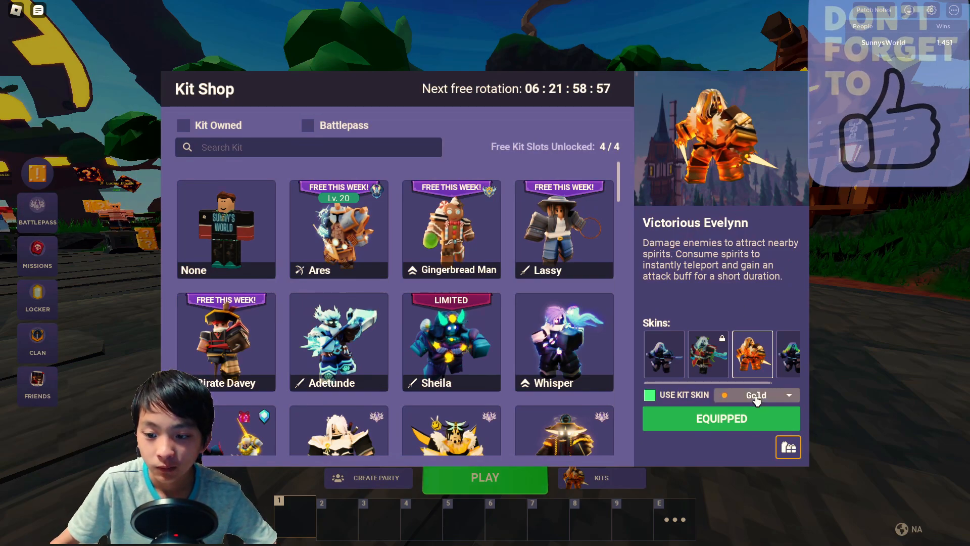
mouse_move(851, 383)
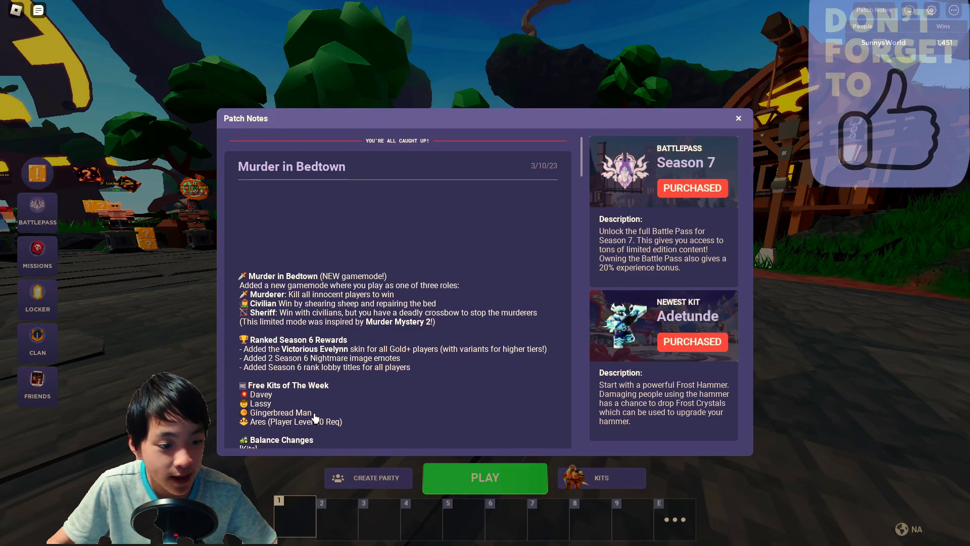
left_click(601, 477)
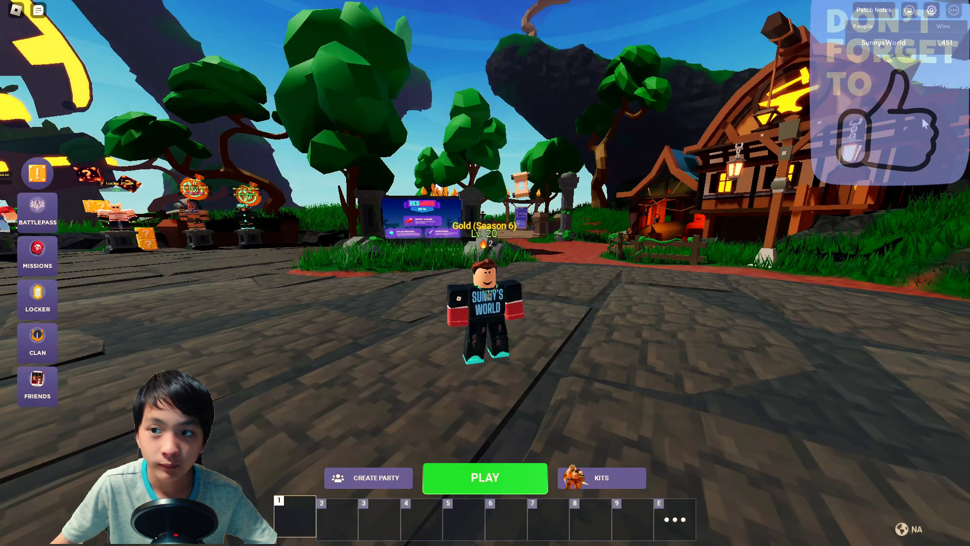
left_click(874, 9)
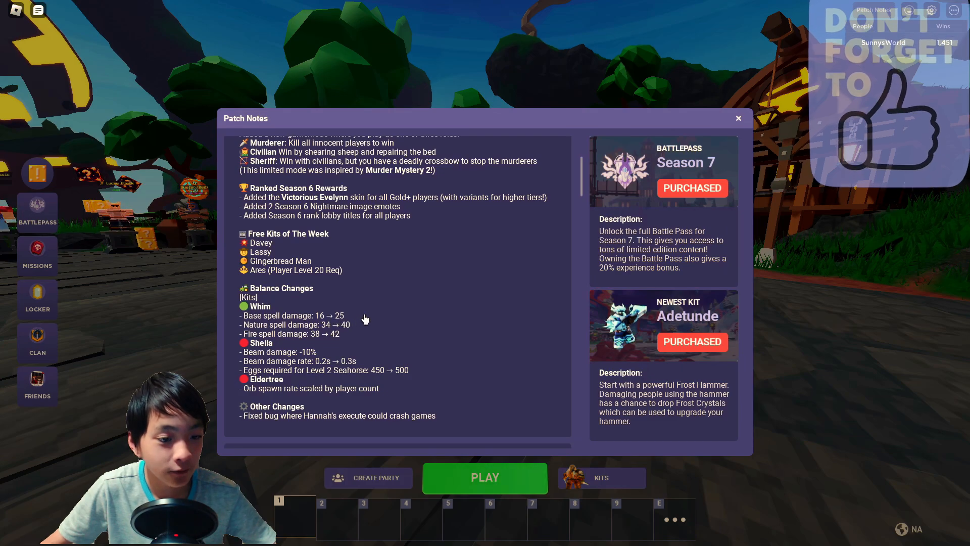
mouse_move(345, 317)
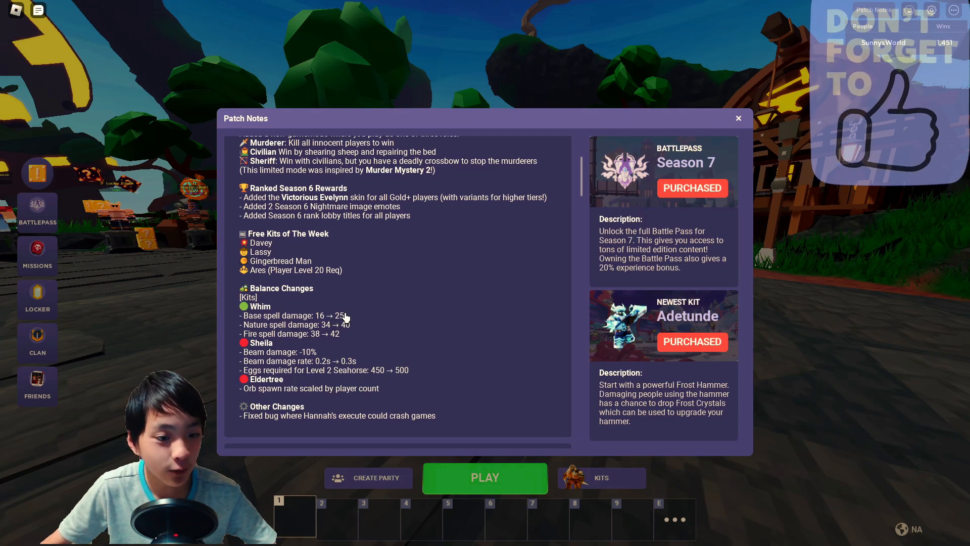
mouse_move(287, 328)
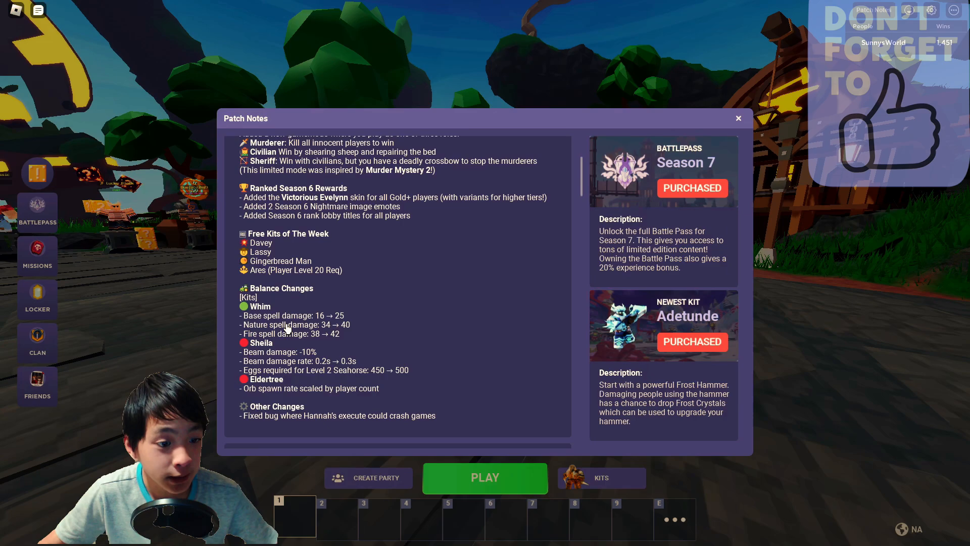
mouse_move(366, 327)
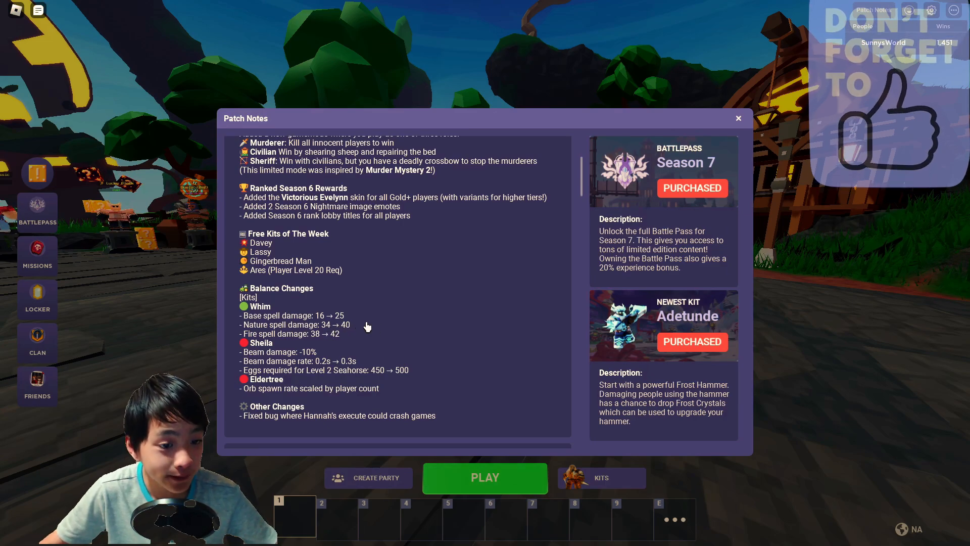
mouse_move(246, 340)
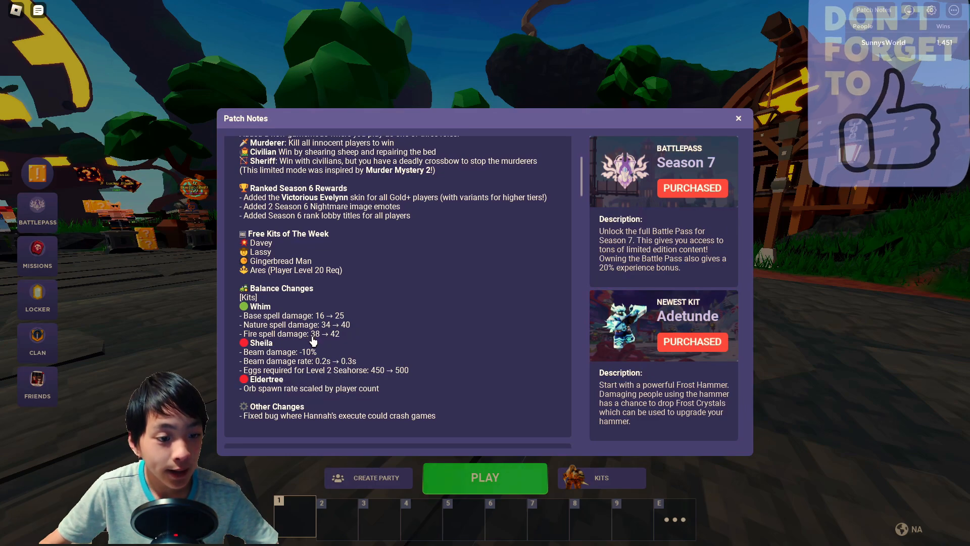
mouse_move(345, 339)
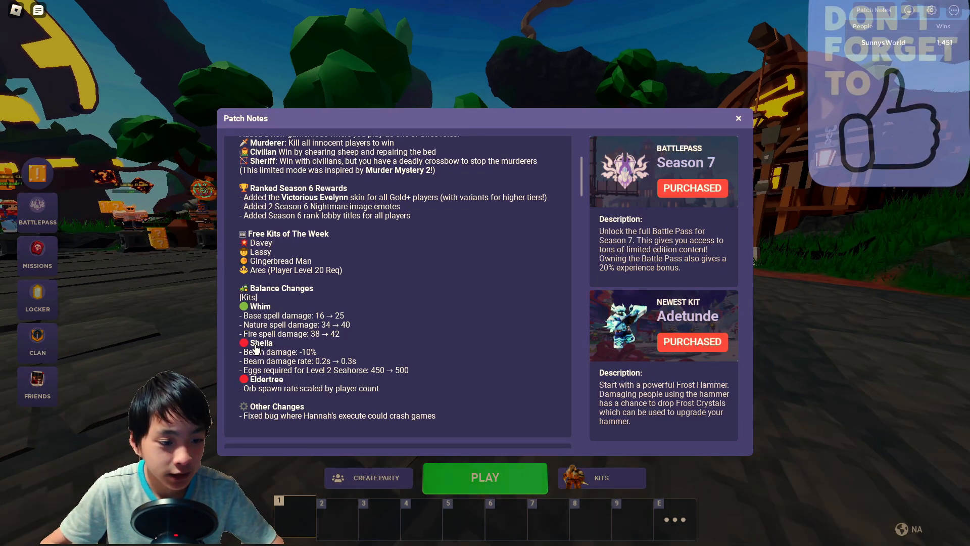
mouse_move(337, 372)
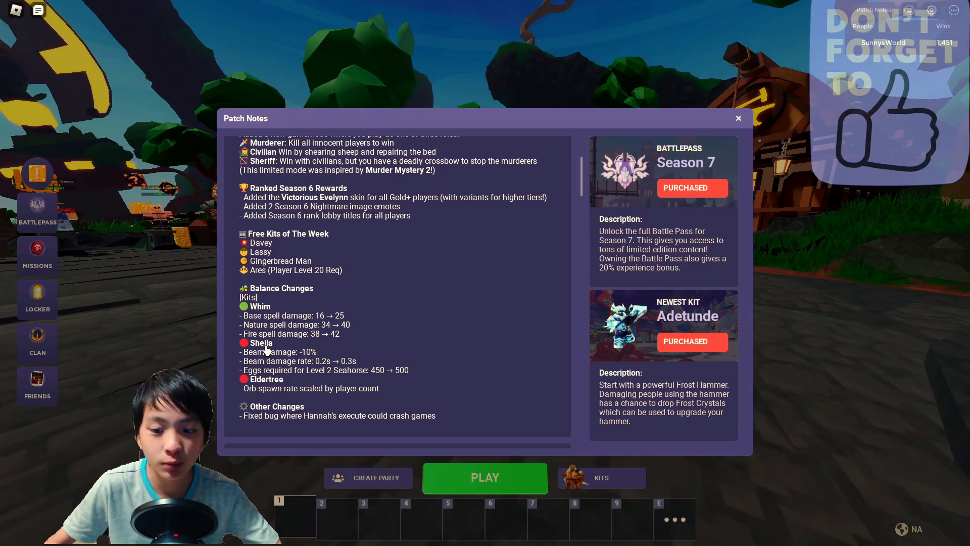
- Reopen the patch notes, scroll past Other Changes to the Flora Kit entry, then close them
left_click(737, 118)
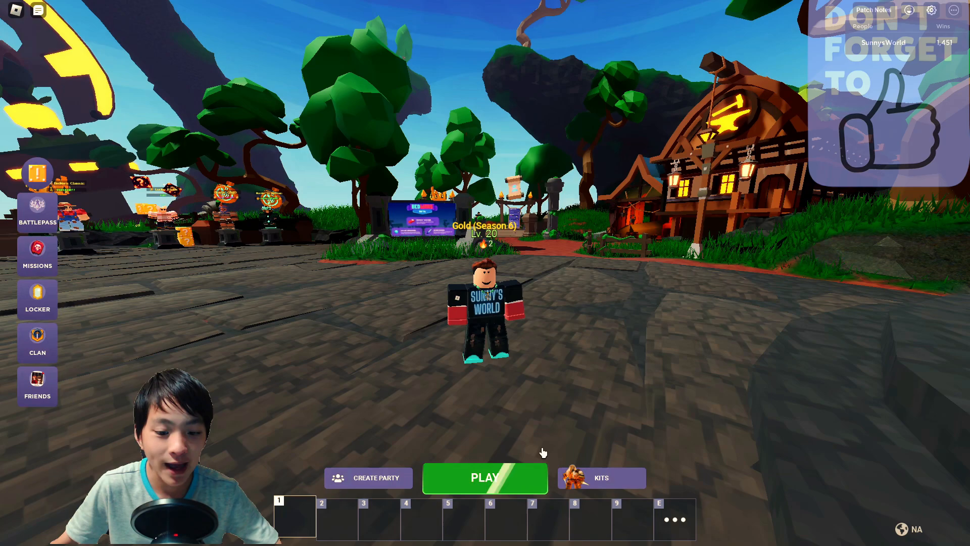
left_click(873, 10)
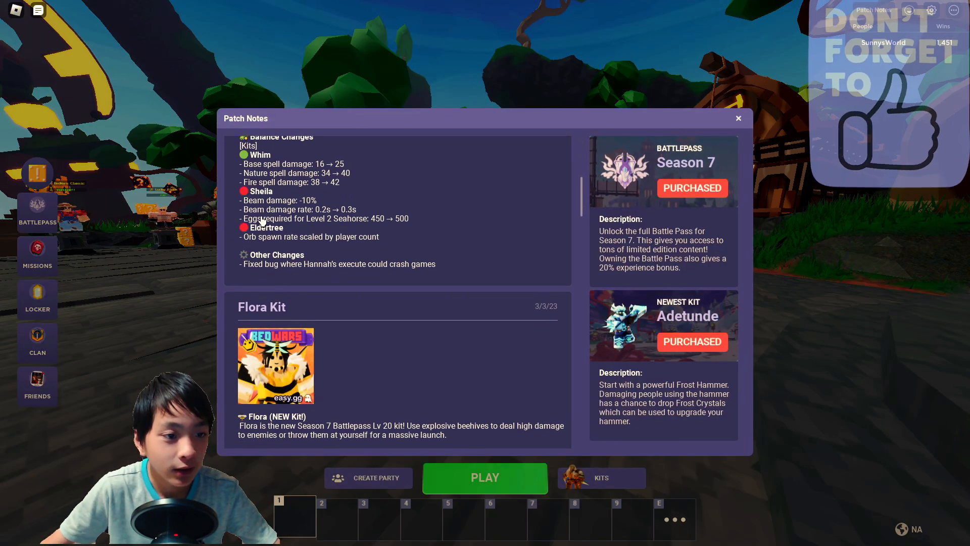
scroll("up", 3)
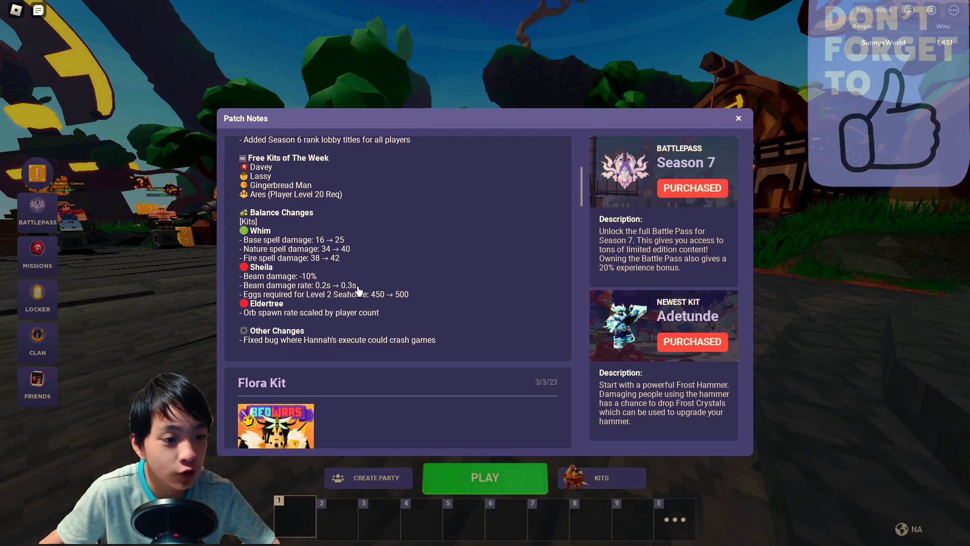
mouse_move(303, 301)
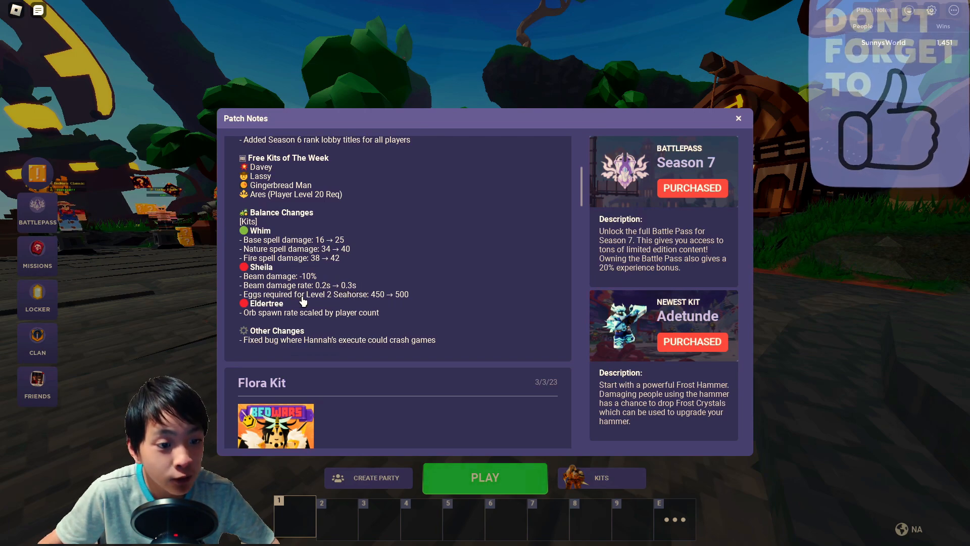
mouse_move(377, 302)
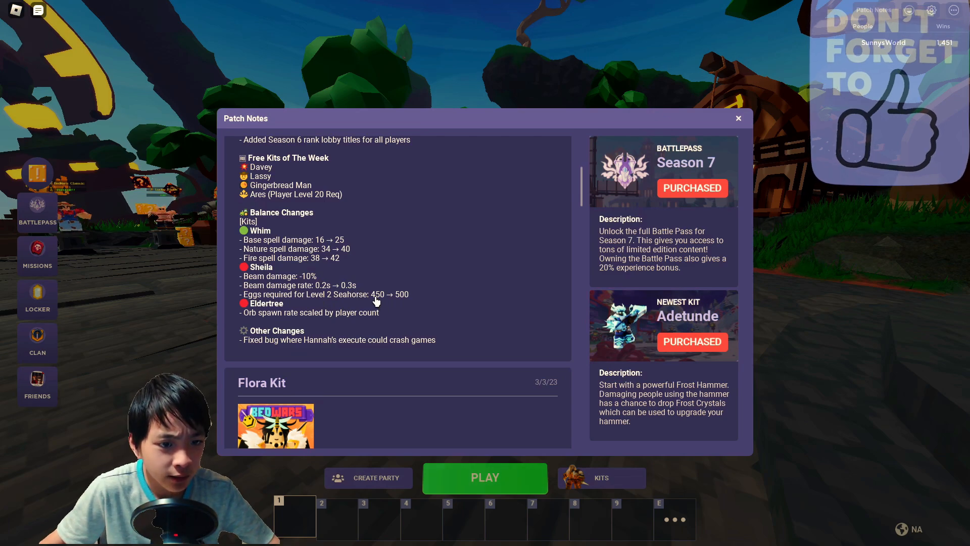
mouse_move(406, 303)
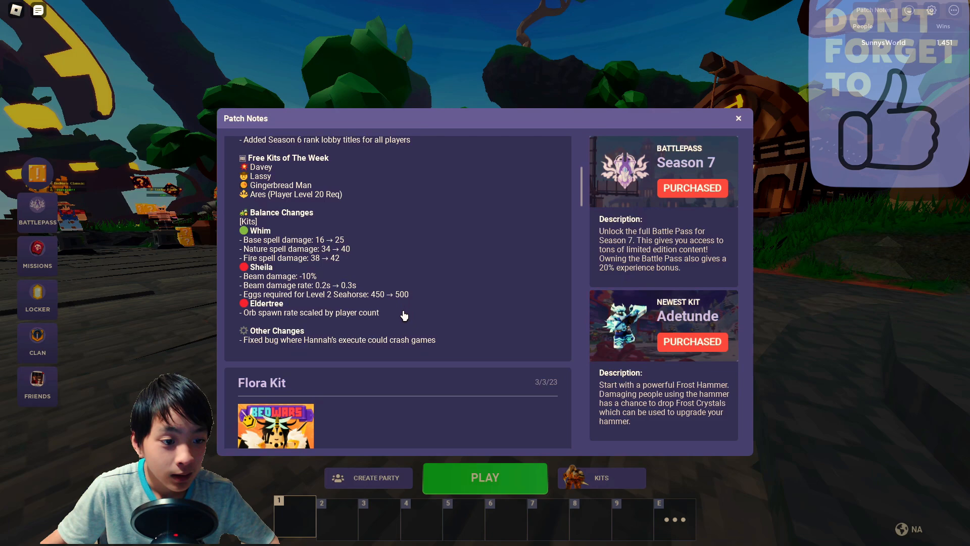
mouse_move(318, 308)
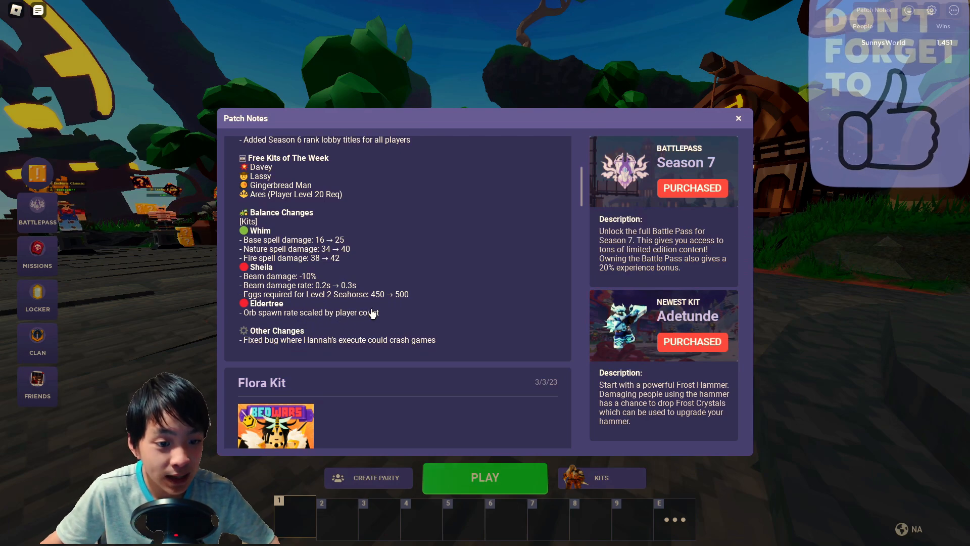
mouse_move(840, 384)
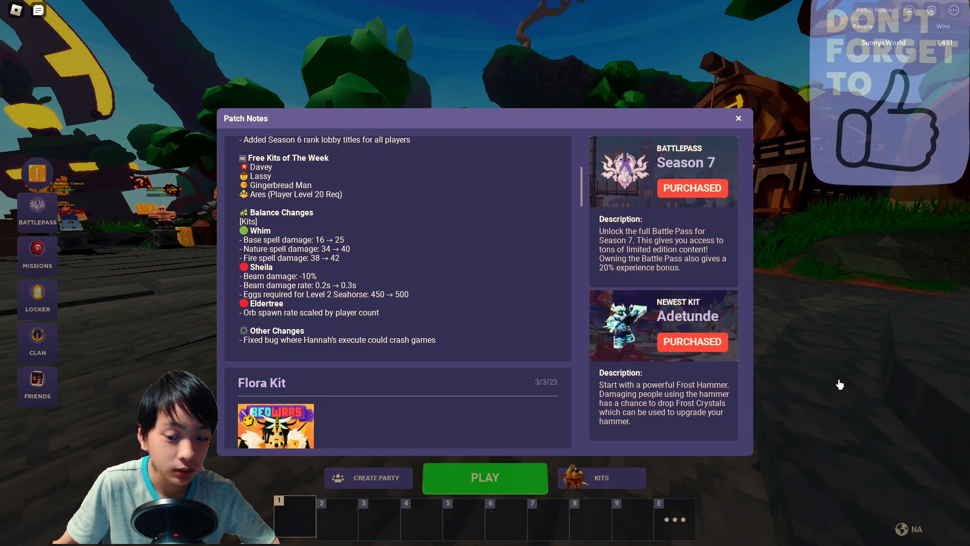
mouse_move(347, 355)
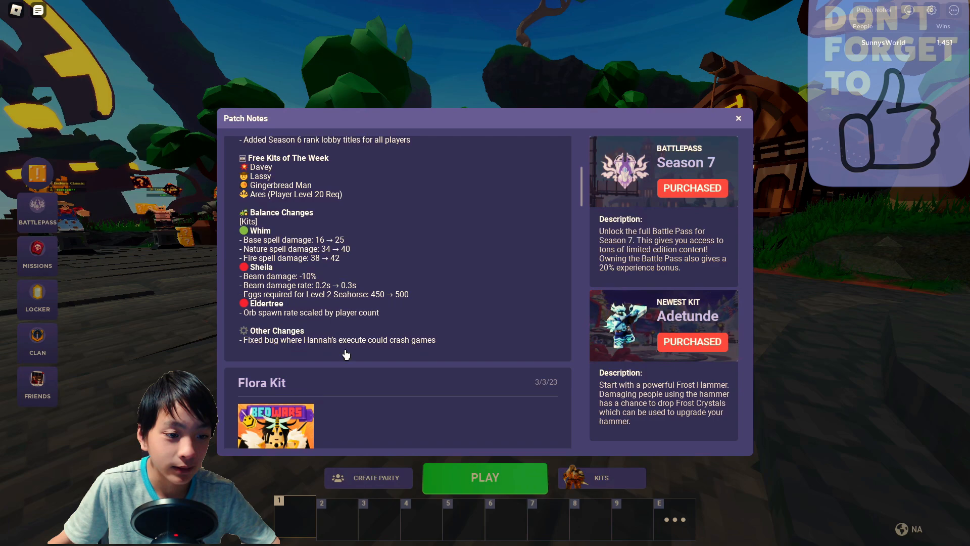
mouse_move(246, 315)
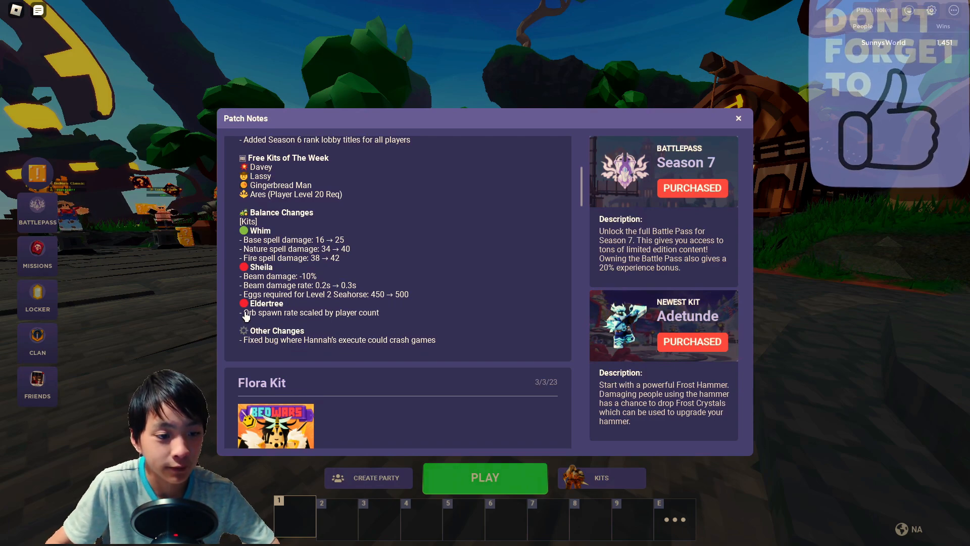
mouse_move(294, 346)
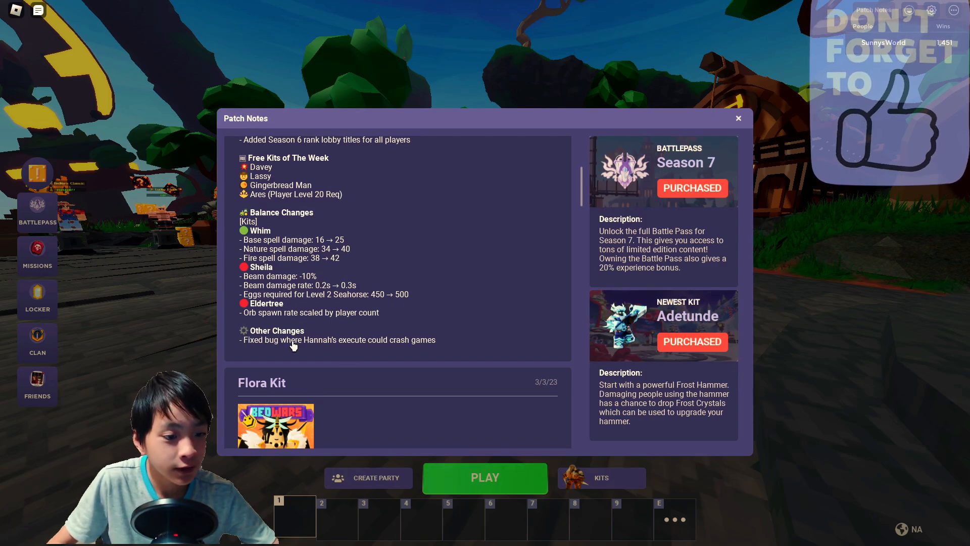
mouse_move(328, 349)
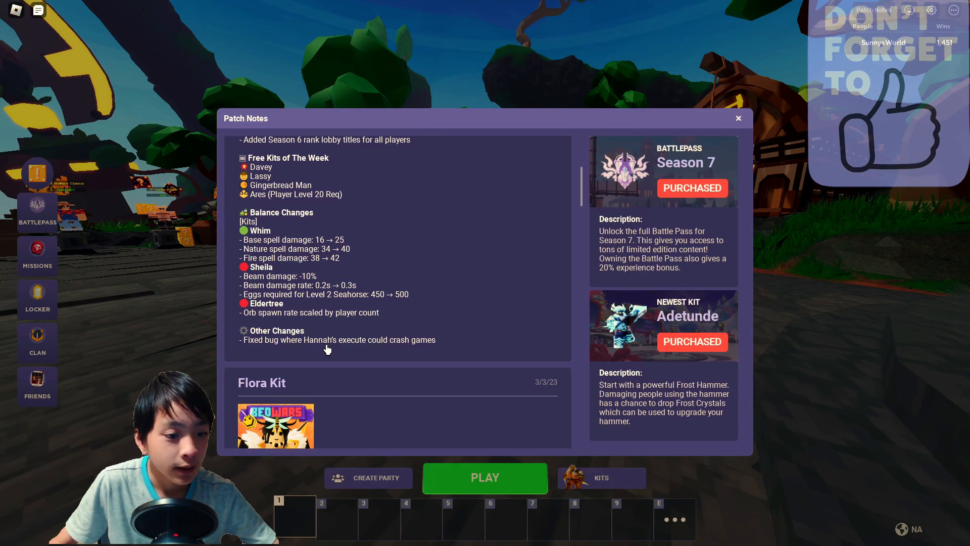
mouse_move(411, 345)
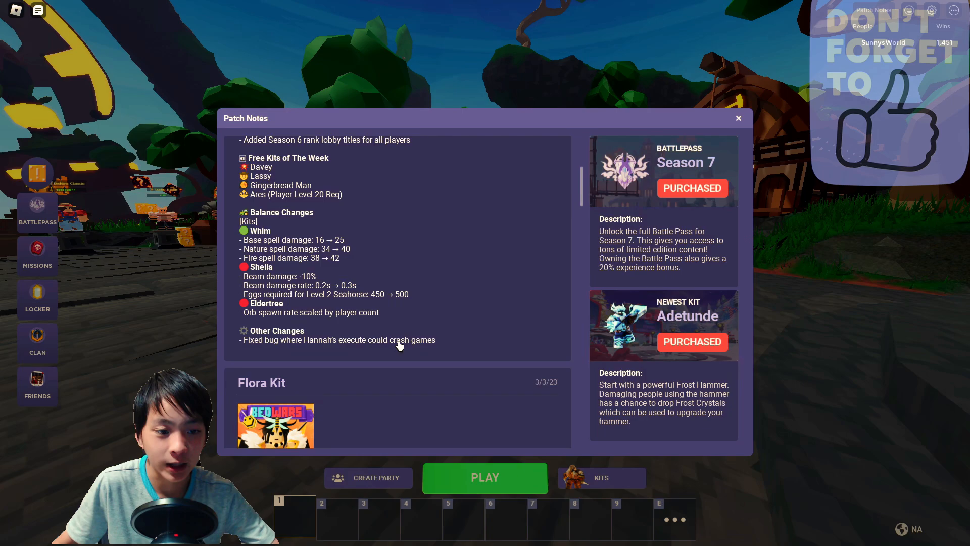
mouse_move(552, 248)
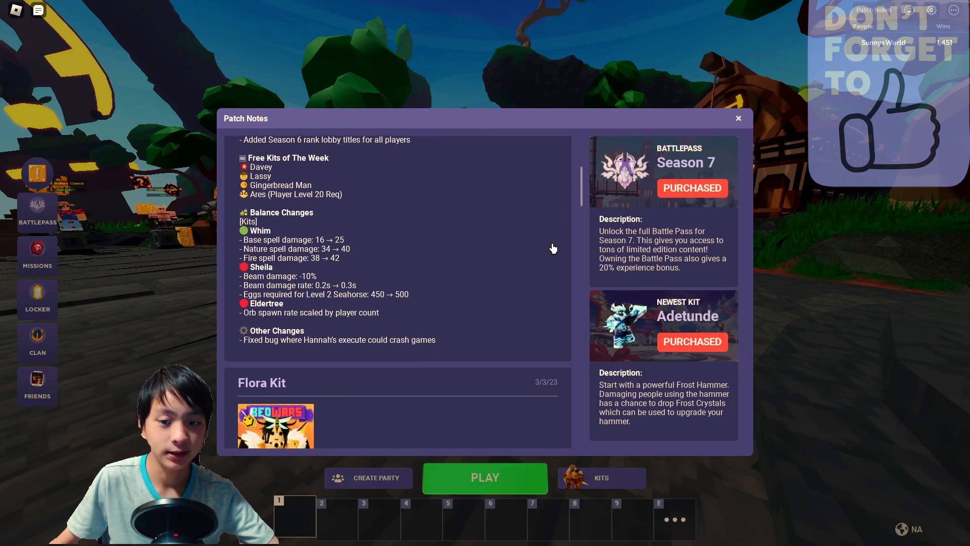
scroll("down", 3)
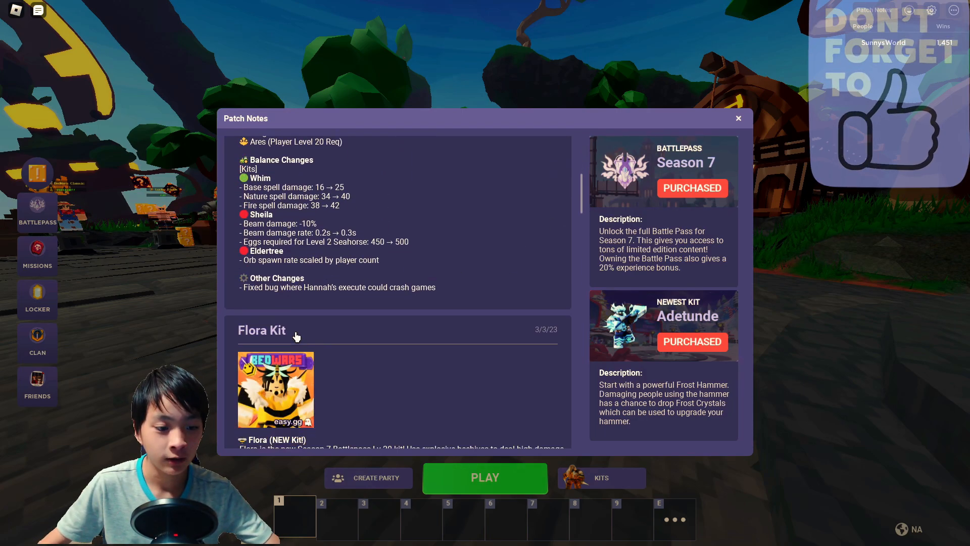
left_click(738, 118)
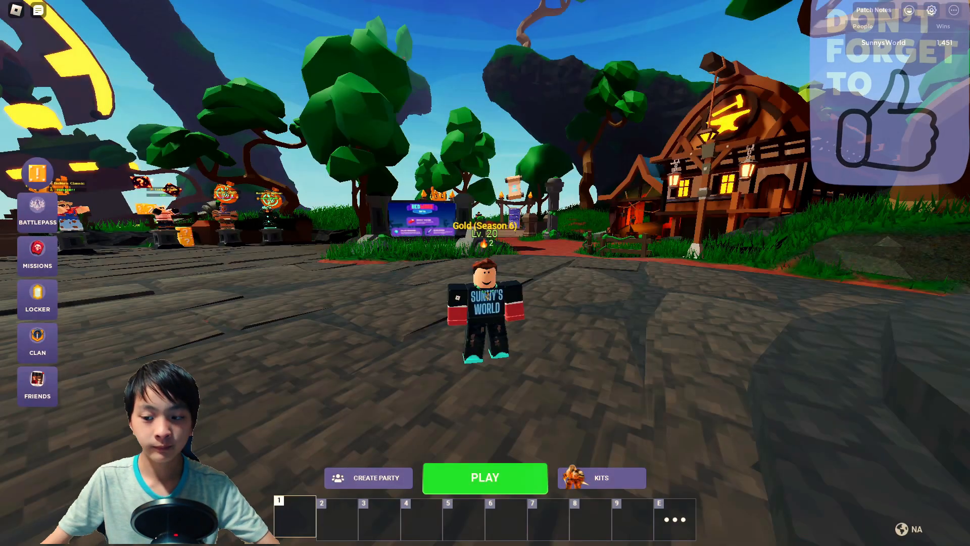